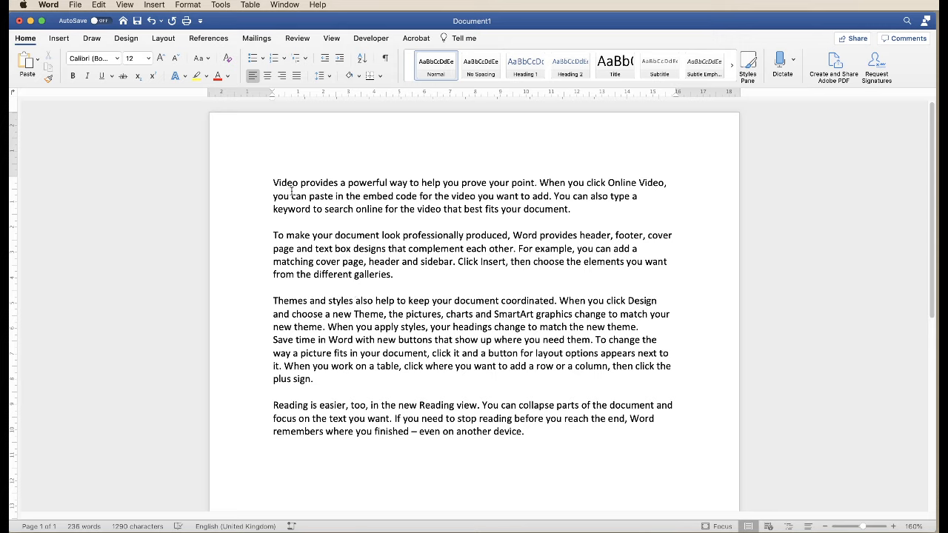
mouse_move(437, 248)
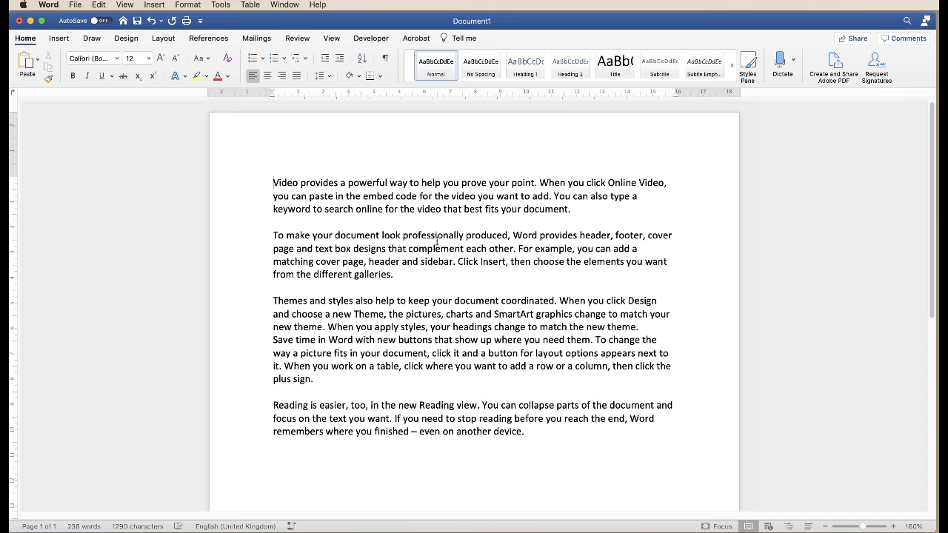
mouse_move(434, 243)
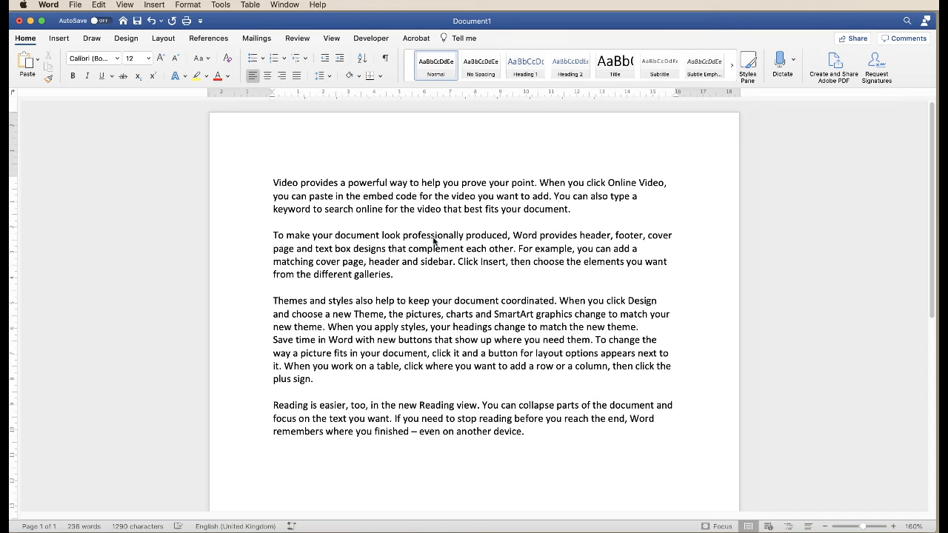
Select all of the document's text (Cmd+A)
key("cmd+a")
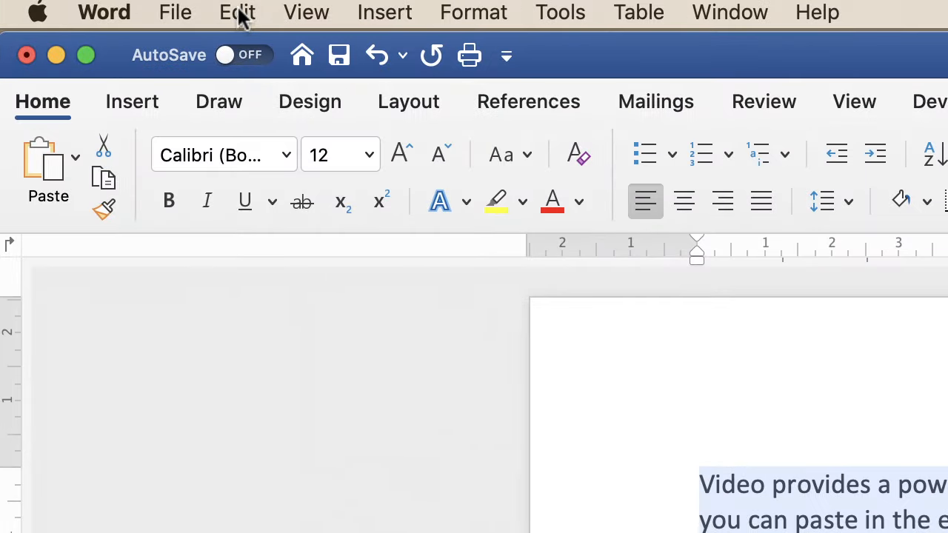
Bring up the Find and Replace pane from the Edit menu's Find commands
left_click(237, 12)
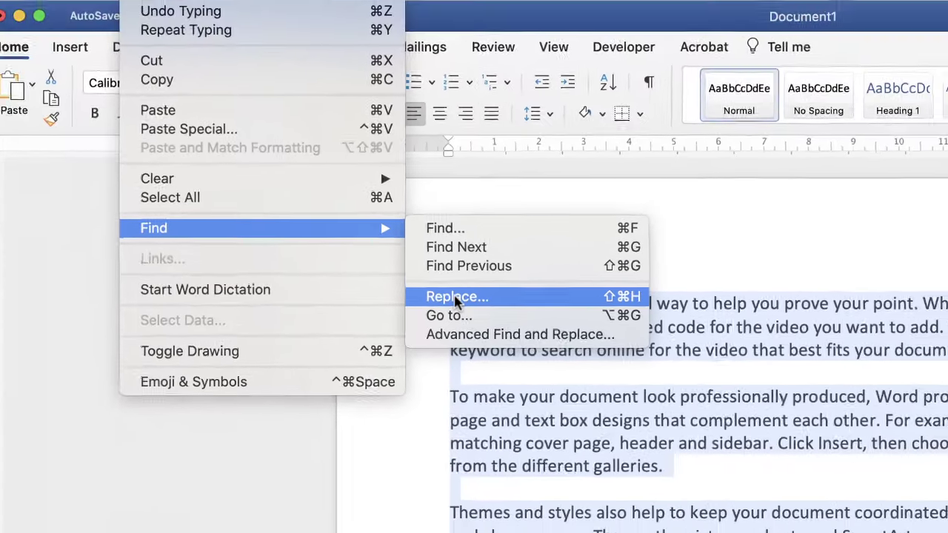
left_click(456, 296)
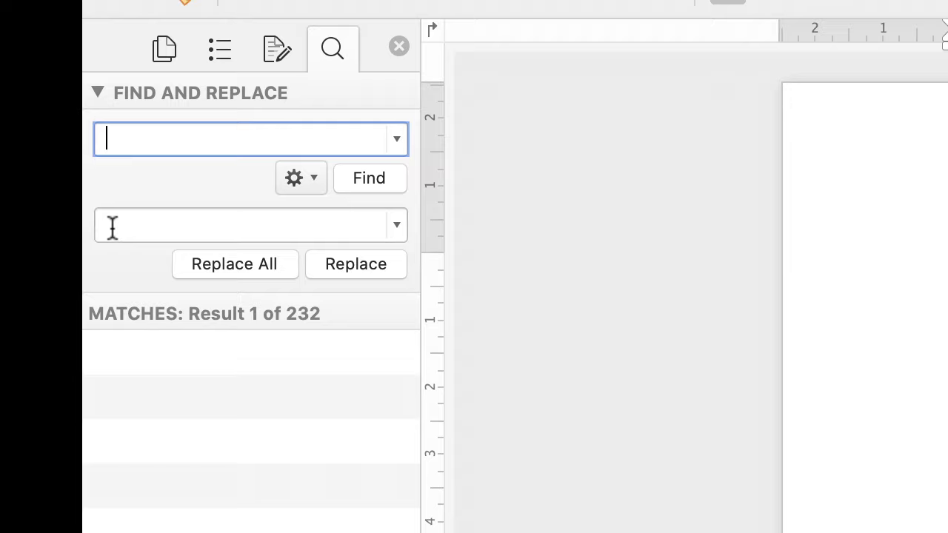
mouse_move(111, 225)
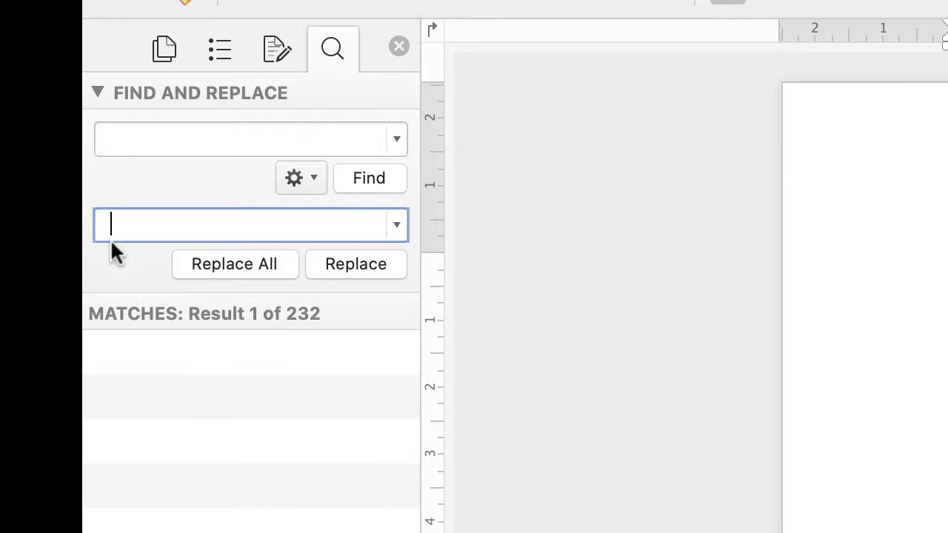
mouse_move(221, 314)
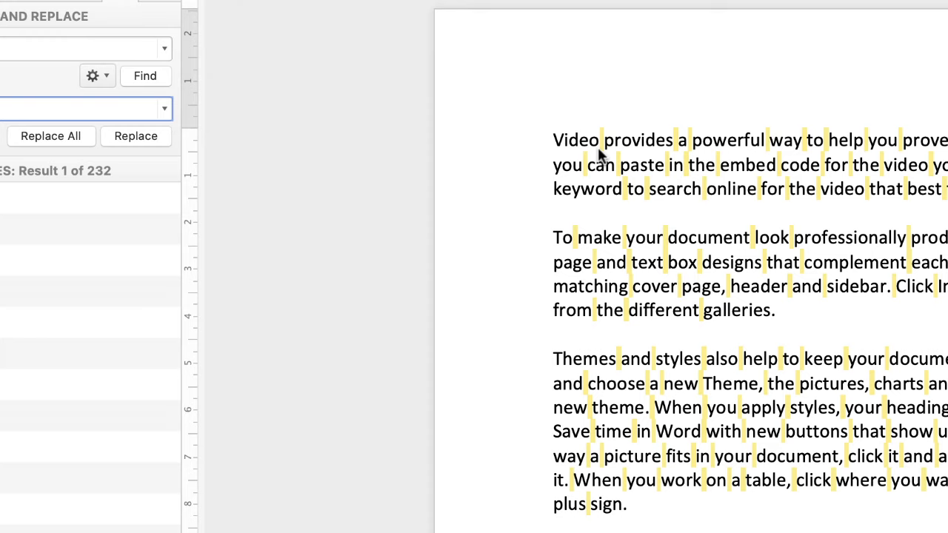
mouse_move(753, 294)
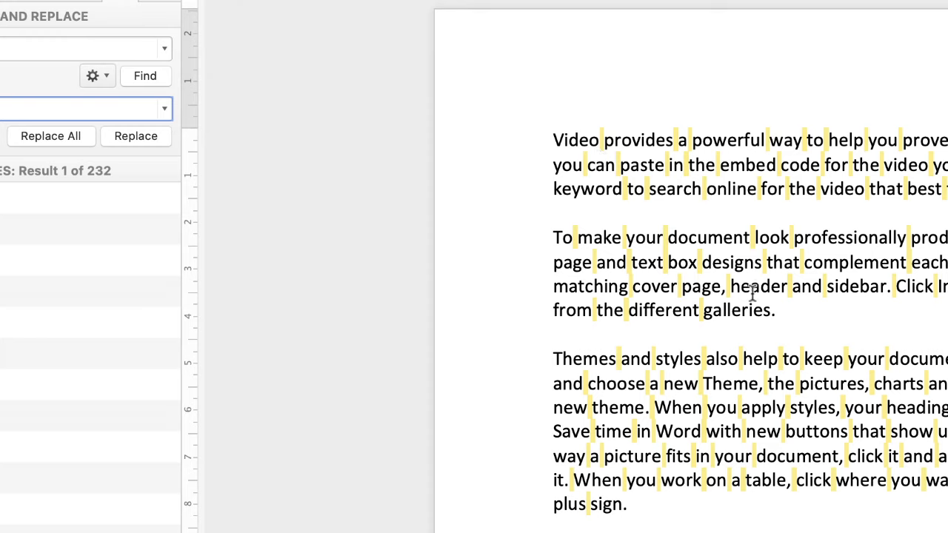
mouse_move(688, 513)
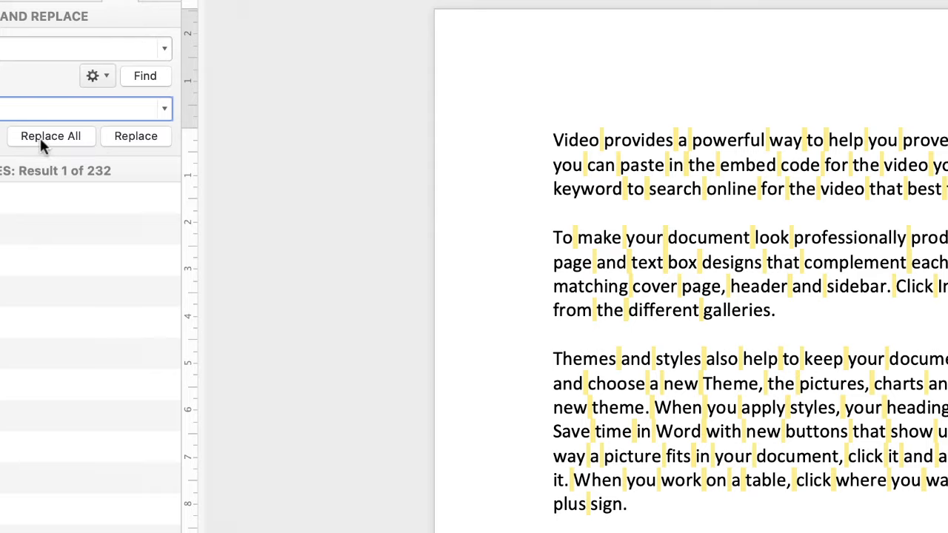
Replace all single spaces in the text with double spaces
left_click(51, 137)
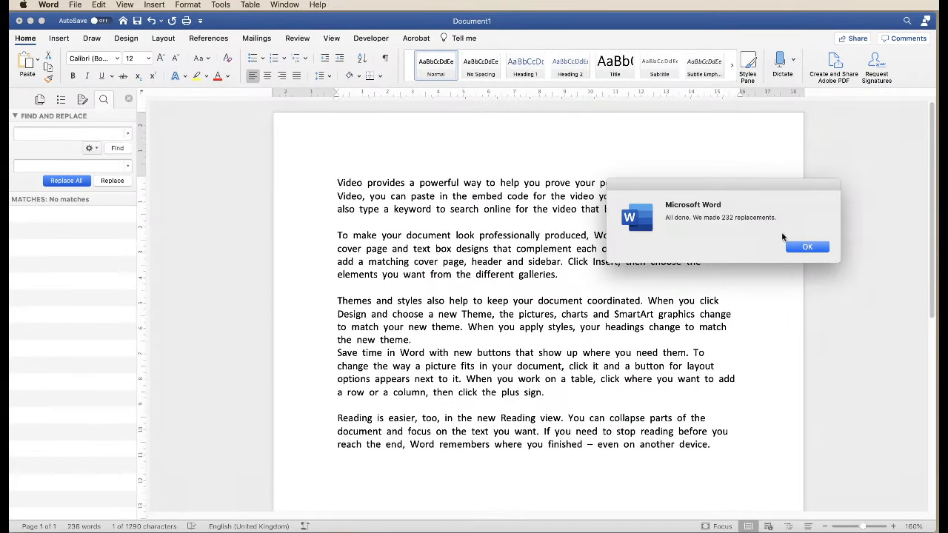
Dismiss the 'We made 232 replacements' confirmation alert
left_click(807, 246)
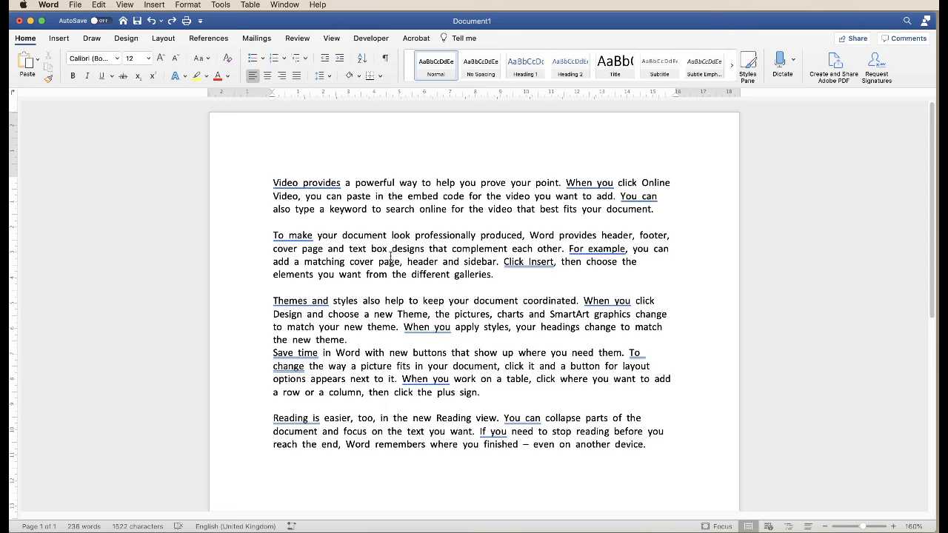
mouse_move(391, 258)
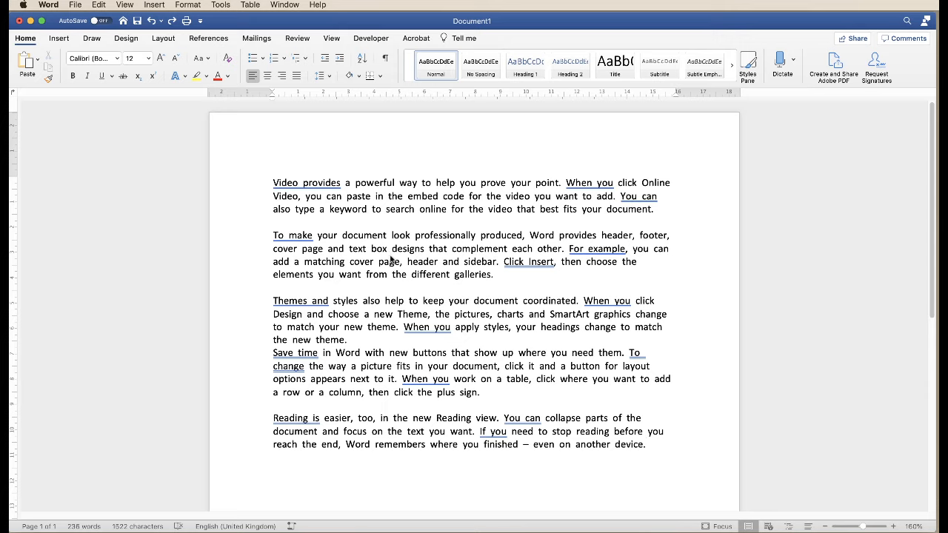